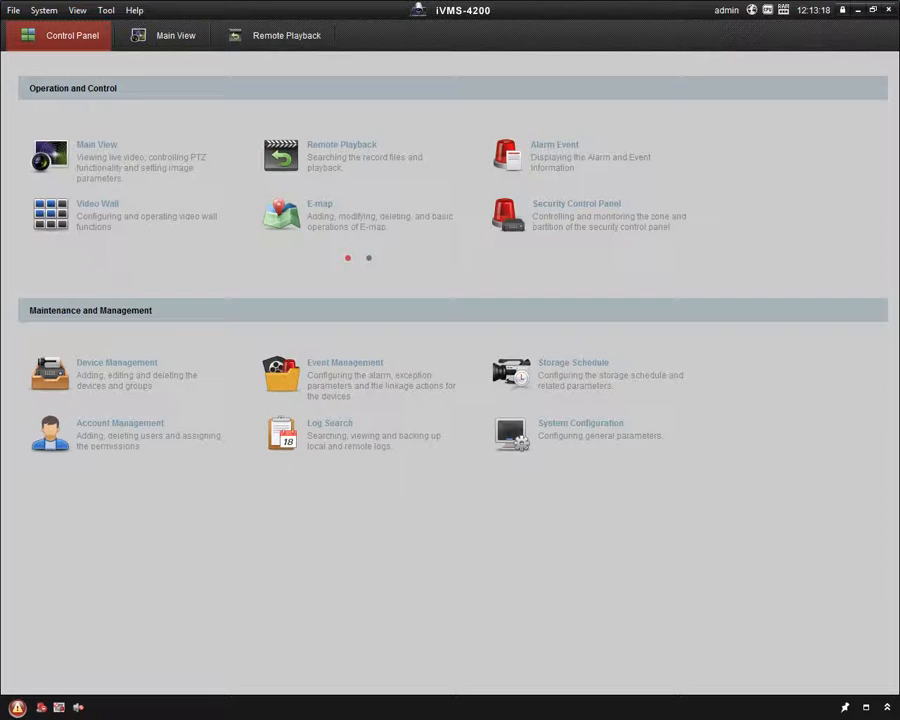
mouse_move(503, 197)
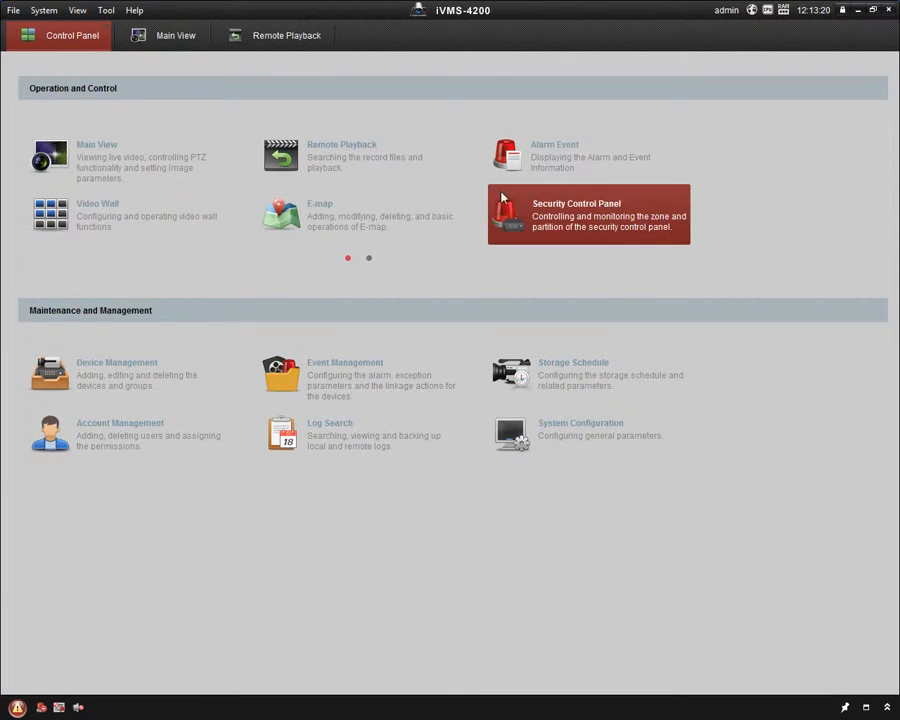
mouse_move(355, 160)
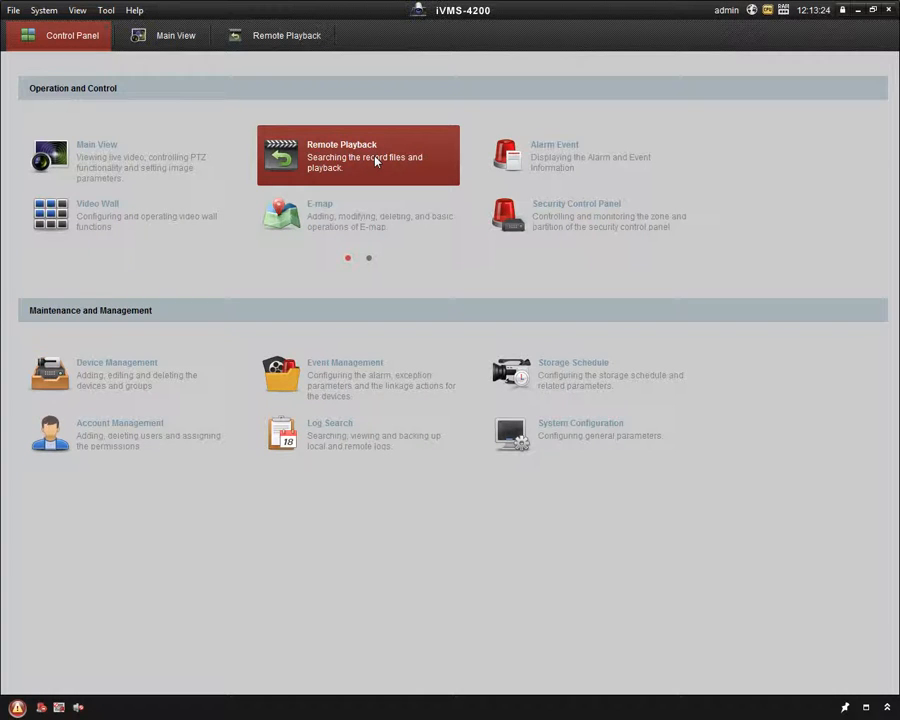
mouse_move(278, 18)
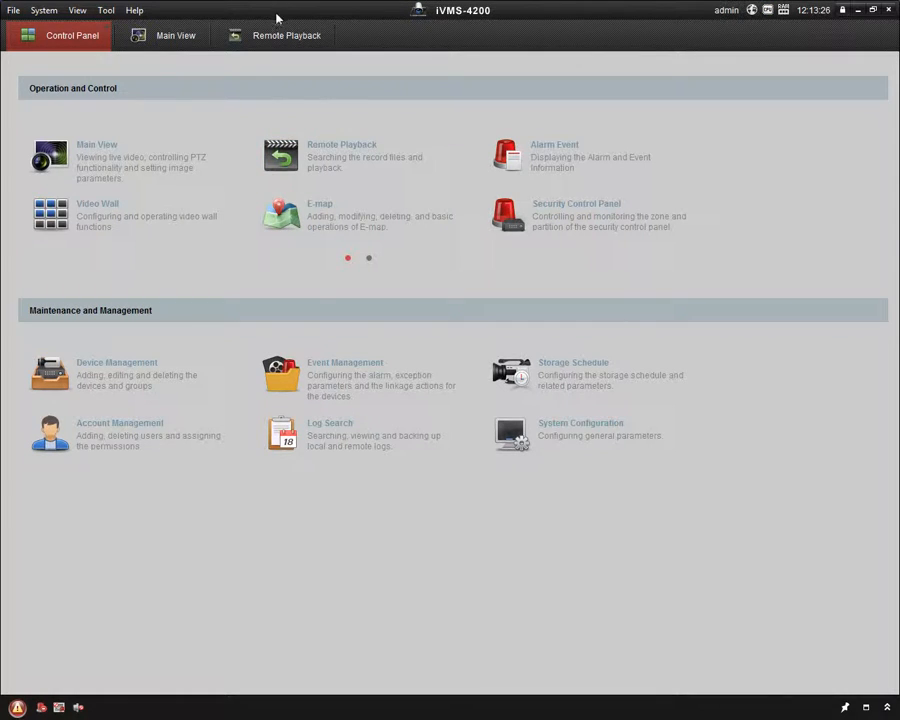
left_click(286, 35)
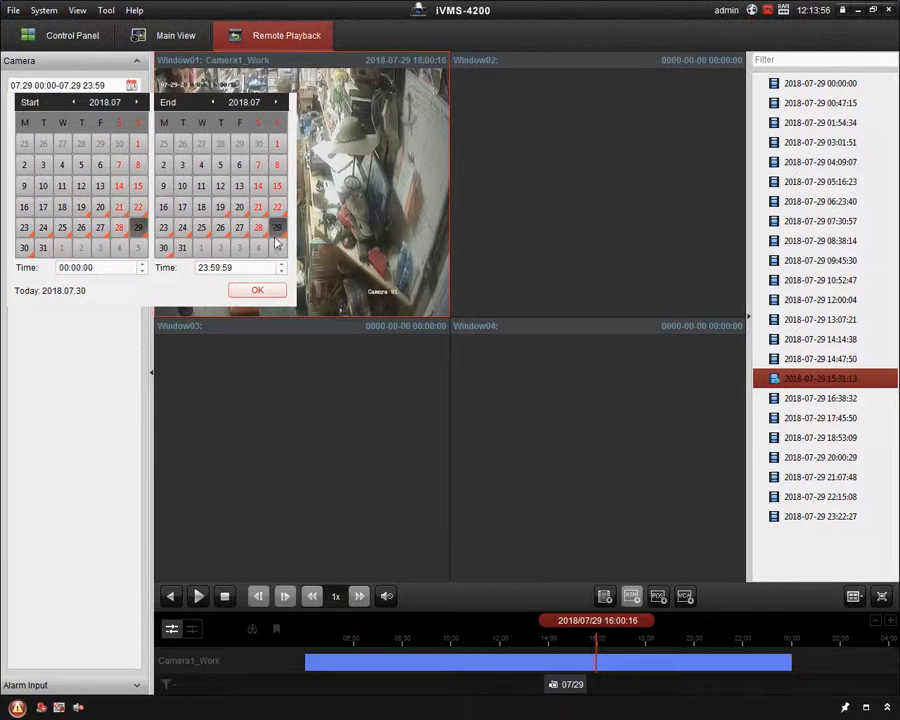
left_click(257, 290)
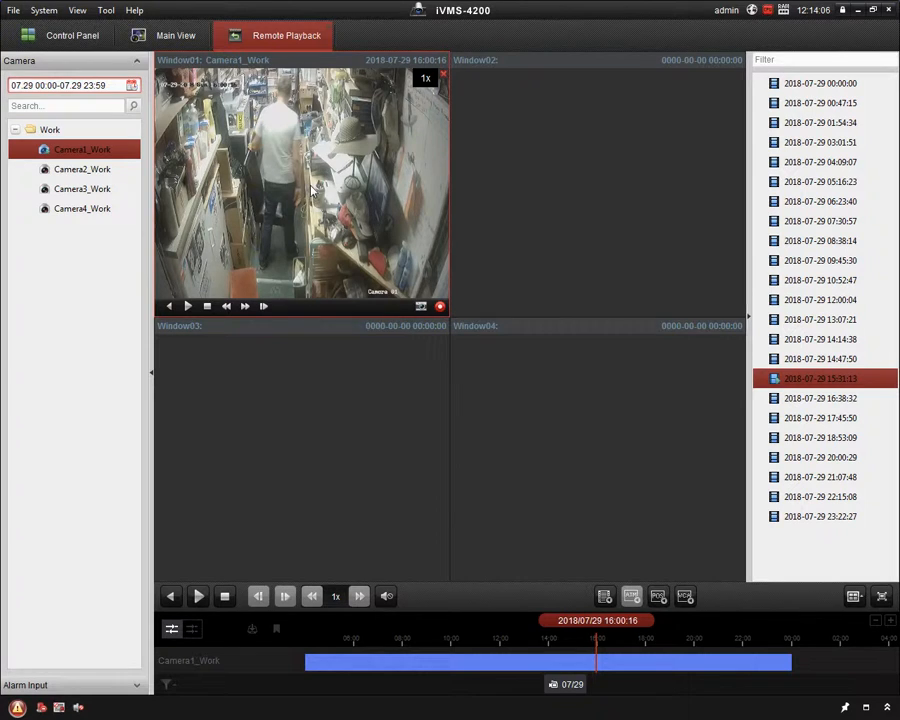
Maximize the Camera1_Work playback pane and jump to shortly before 16:00.
double_click(300, 190)
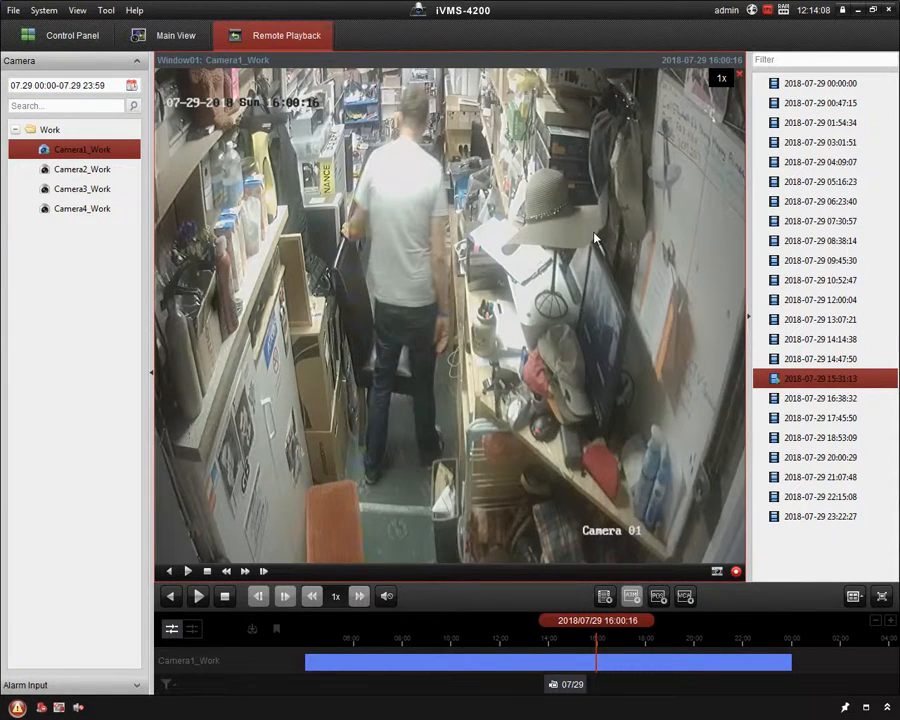
mouse_move(572, 500)
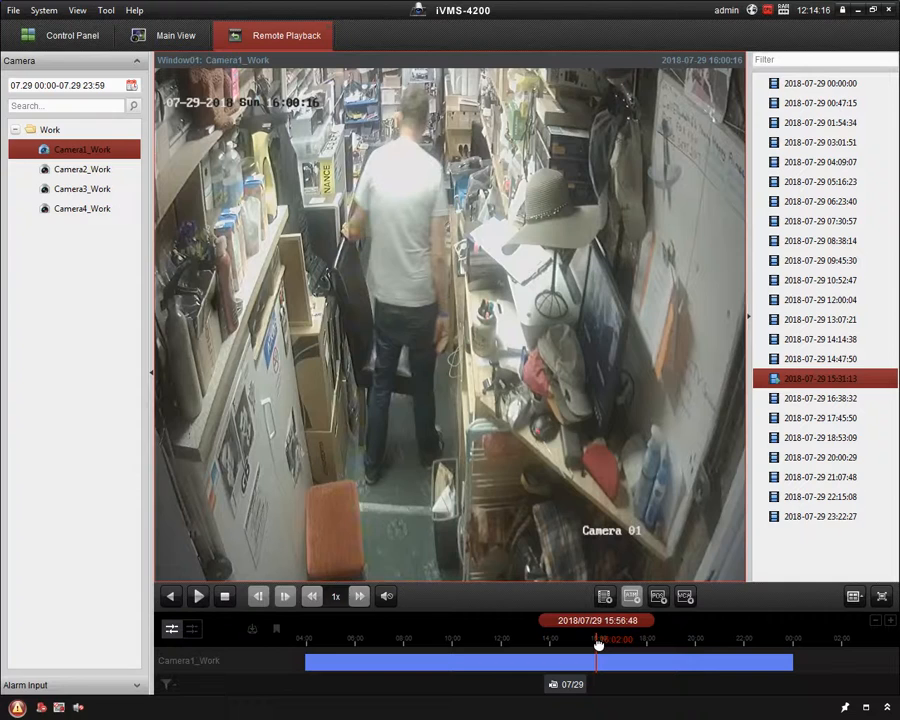
left_click(198, 596)
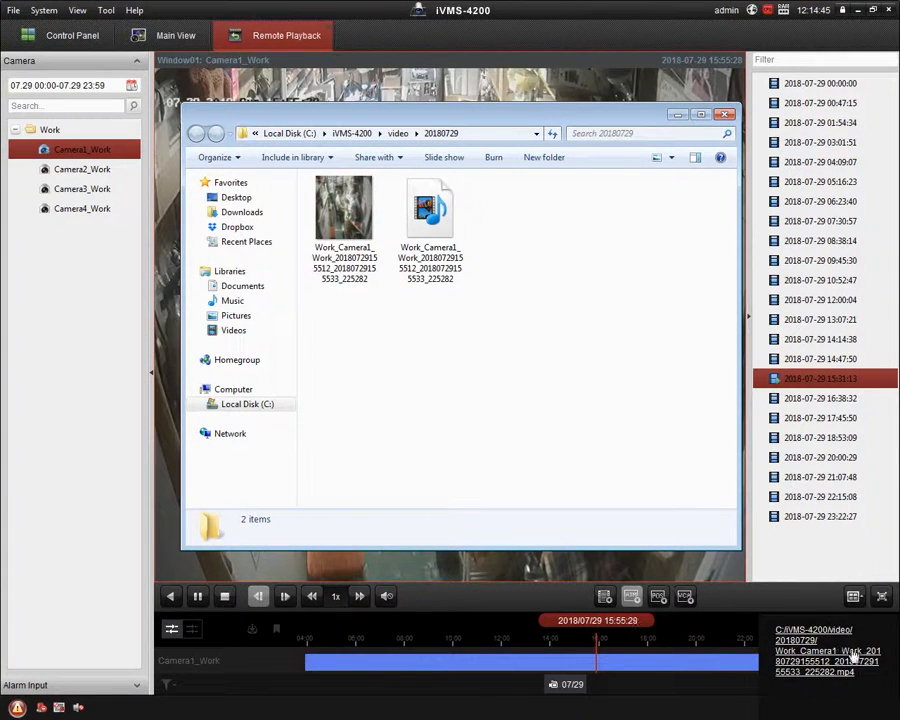
Open the Camera1_Work snapshot JPEG from 20180729 in Windows Photo Viewer.
left_click(344, 210)
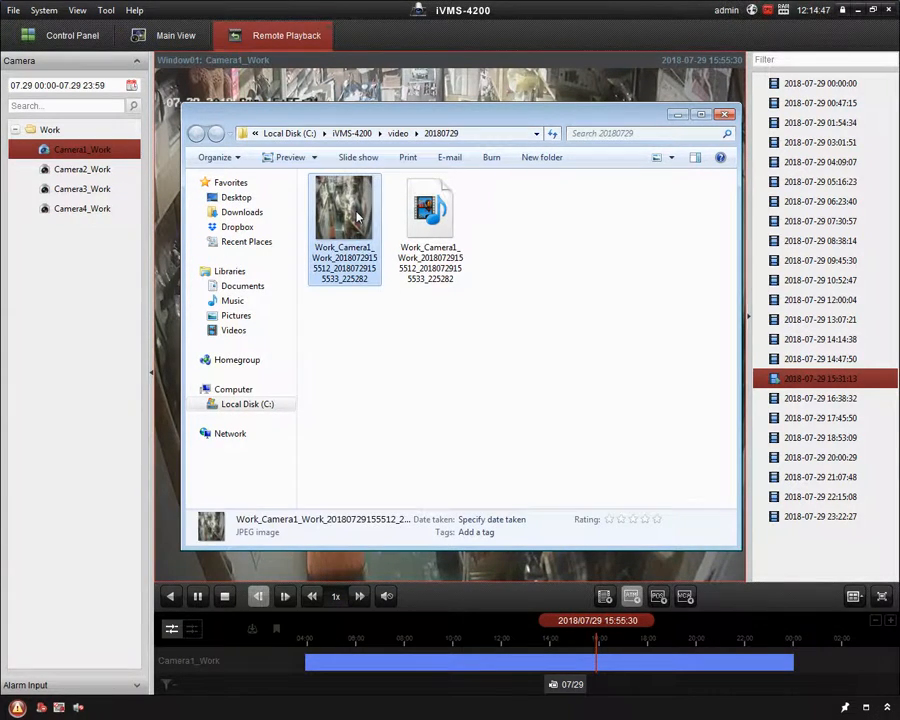
double_click(344, 208)
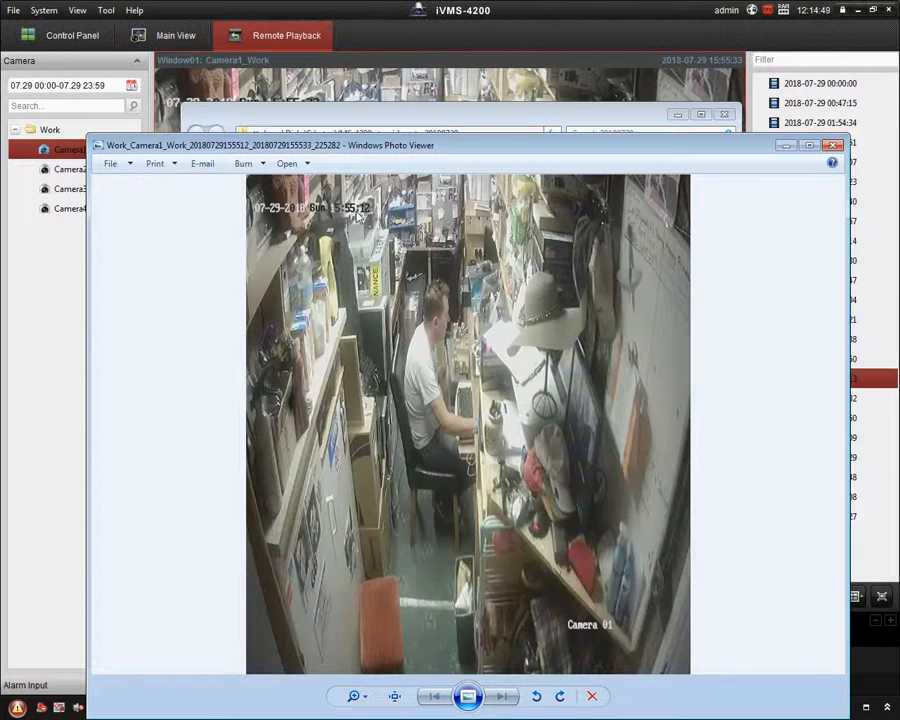